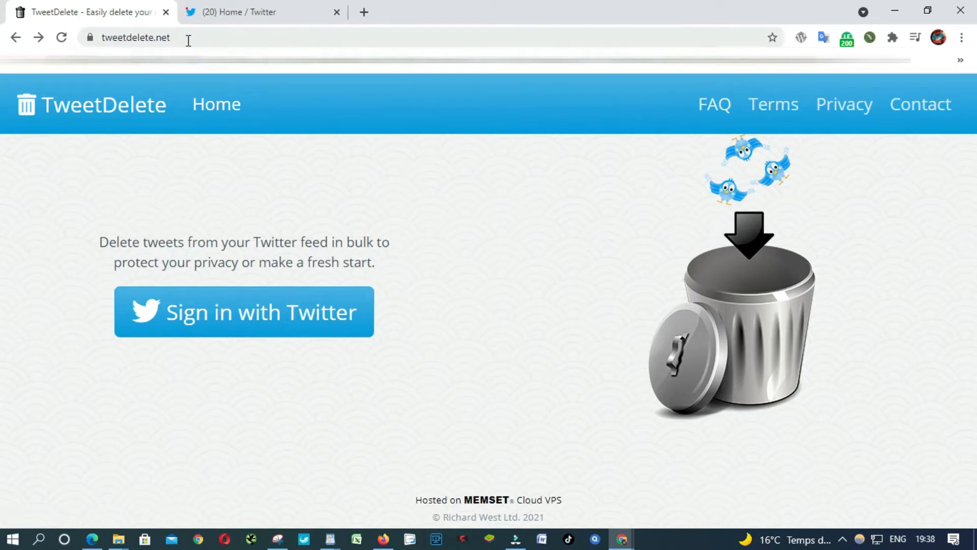
- Start signing in to tweetdelete.net with a Twitter account
left_click(136, 37)
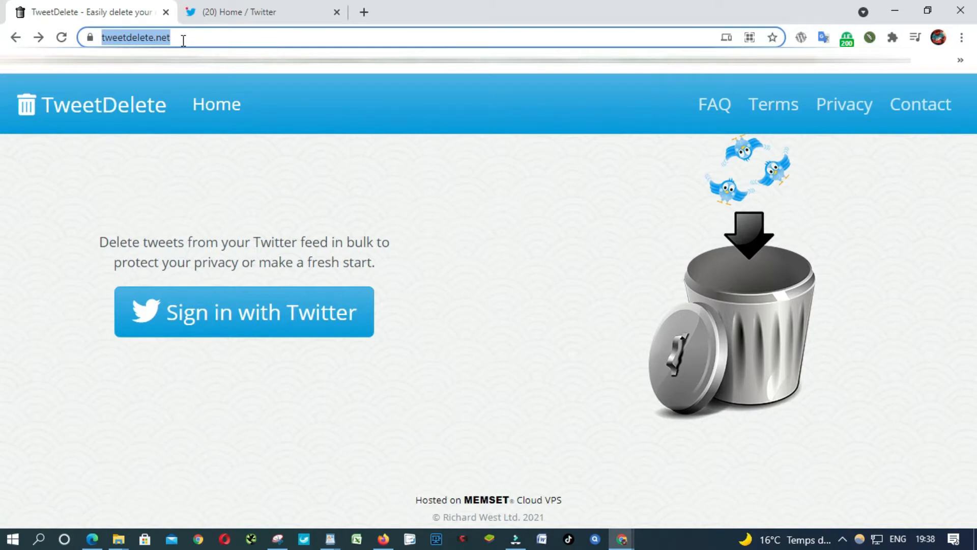
mouse_move(367, 300)
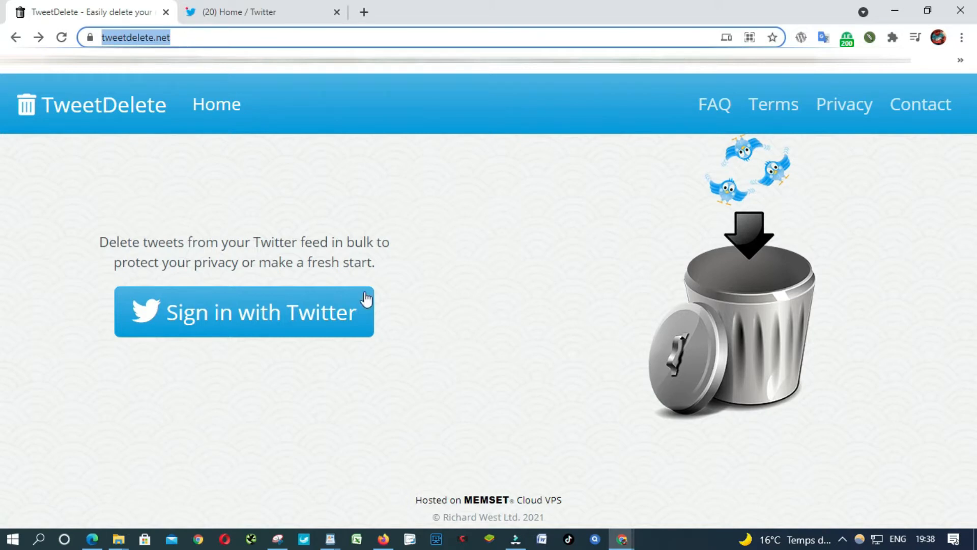
mouse_move(265, 323)
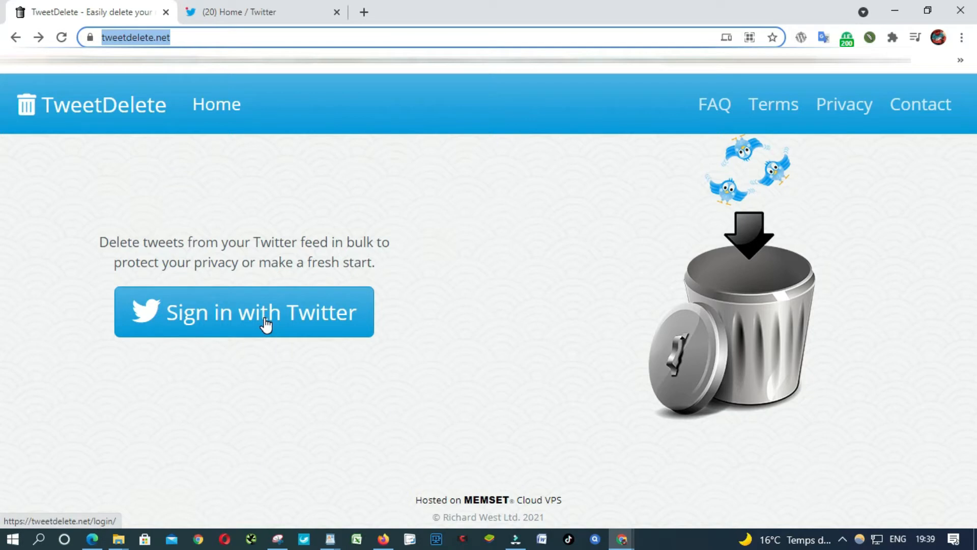
left_click(243, 312)
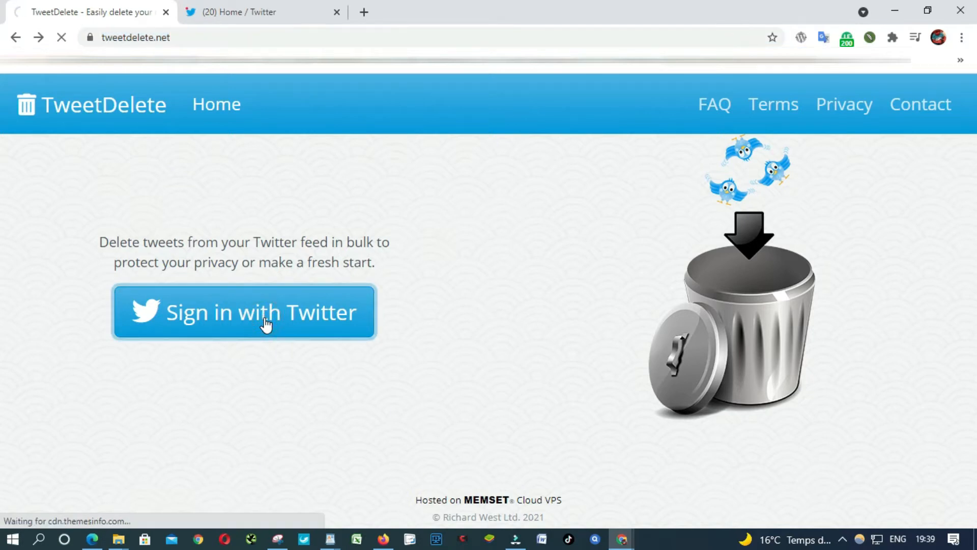
- Authorize tweetdelete.net to access the Twitter account
left_click(243, 311)
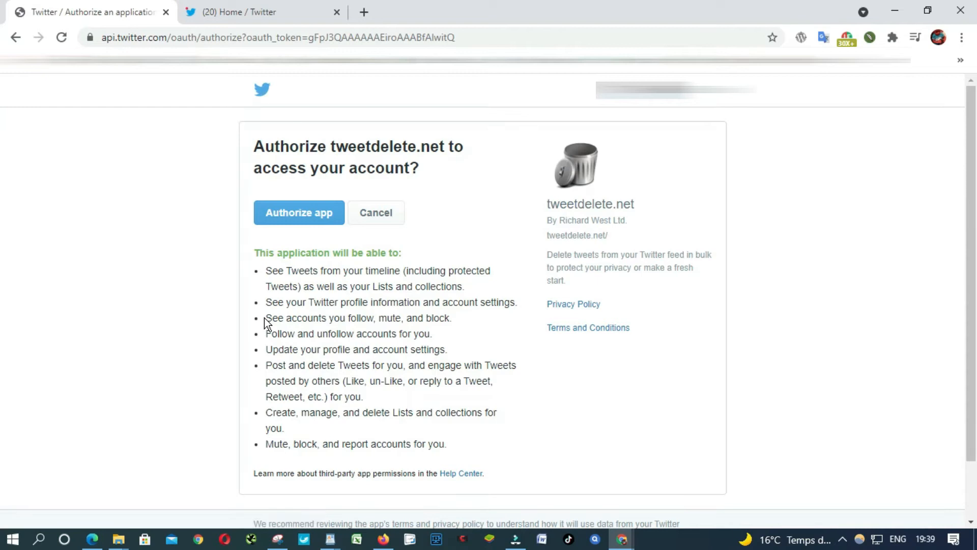
mouse_move(296, 241)
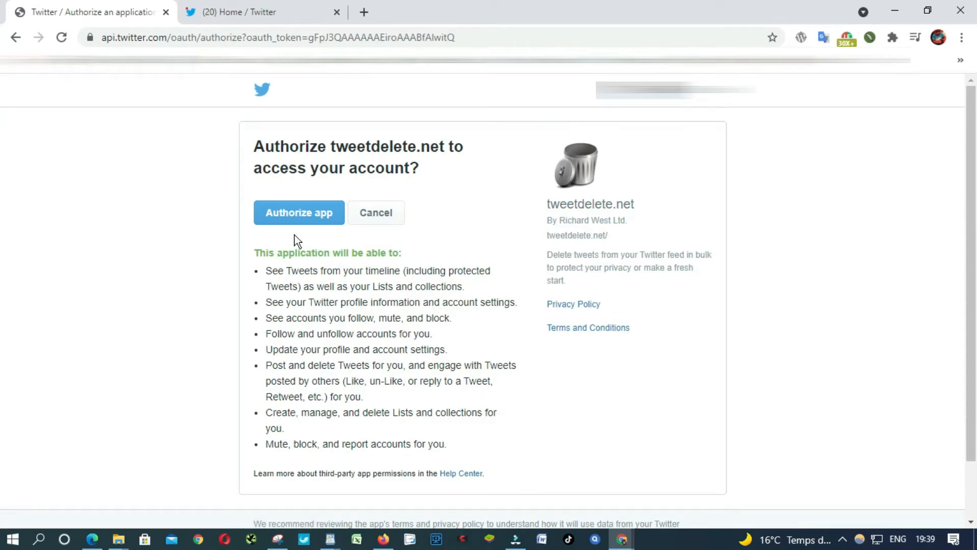
mouse_move(304, 232)
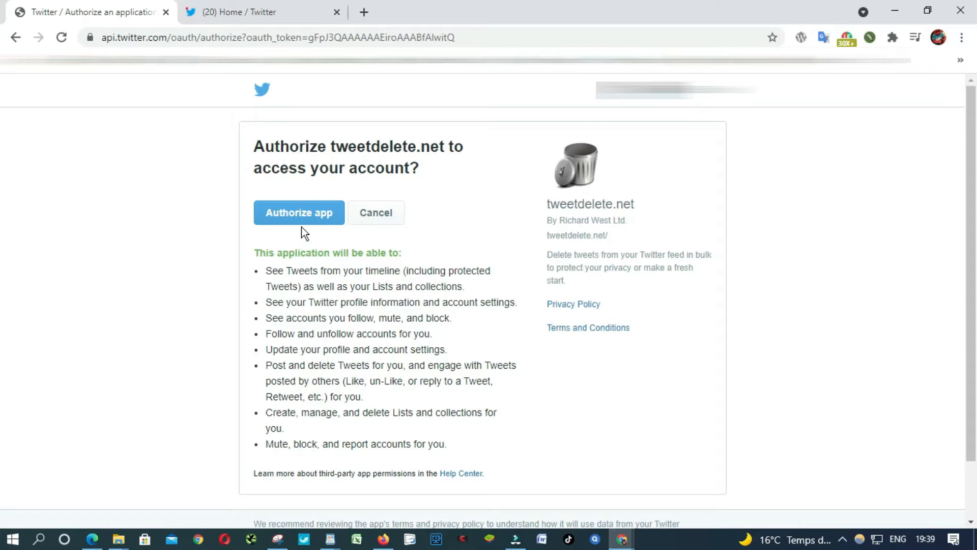
mouse_move(304, 224)
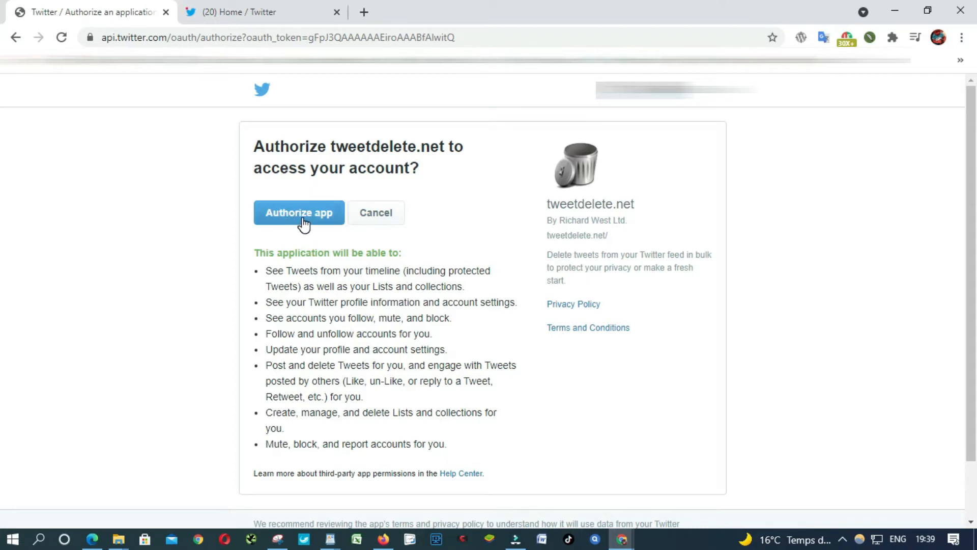
left_click(298, 213)
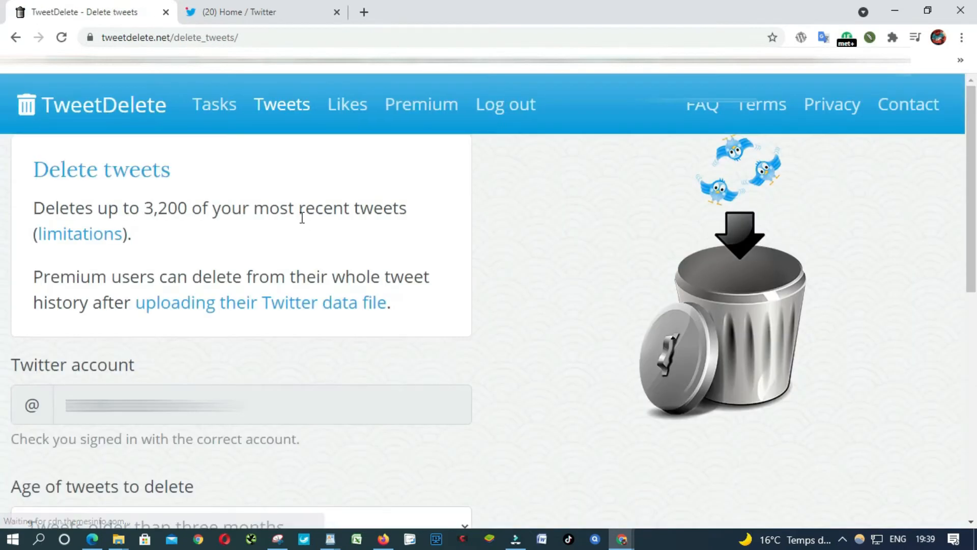
scroll("down", 3)
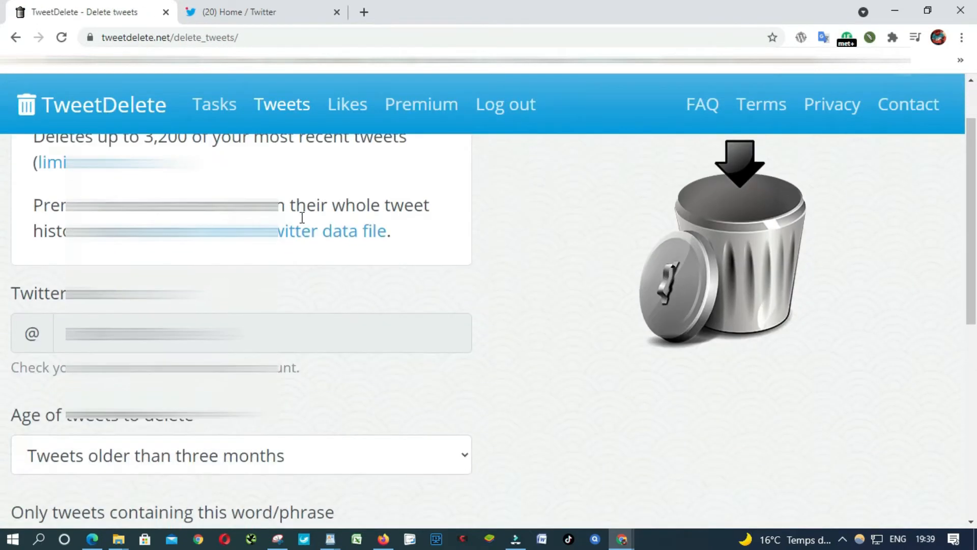
scroll("down", 3)
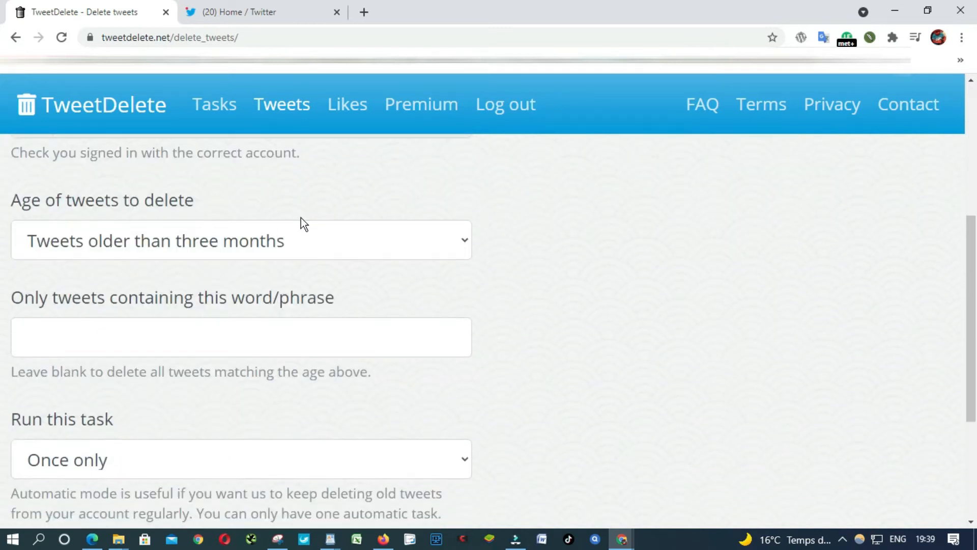
left_click(240, 337)
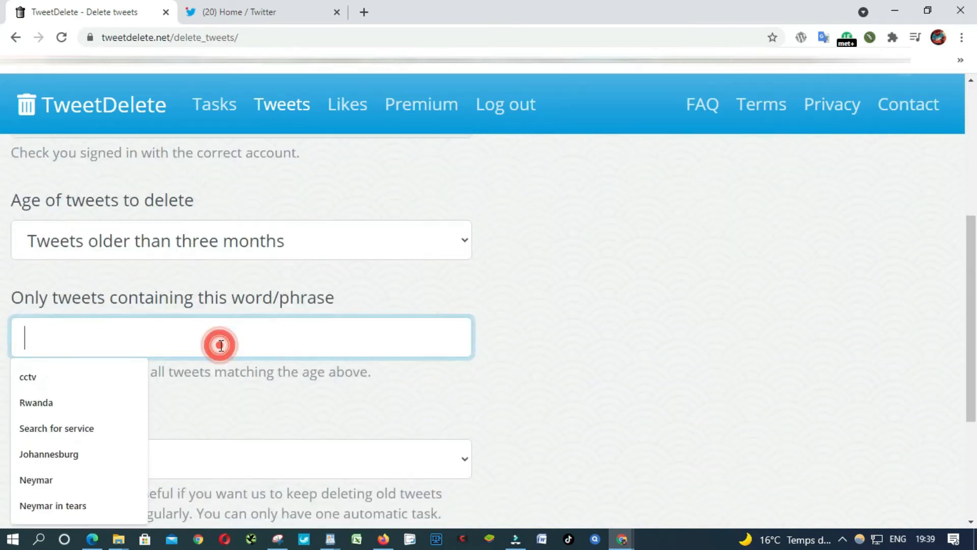
left_click(658, 301)
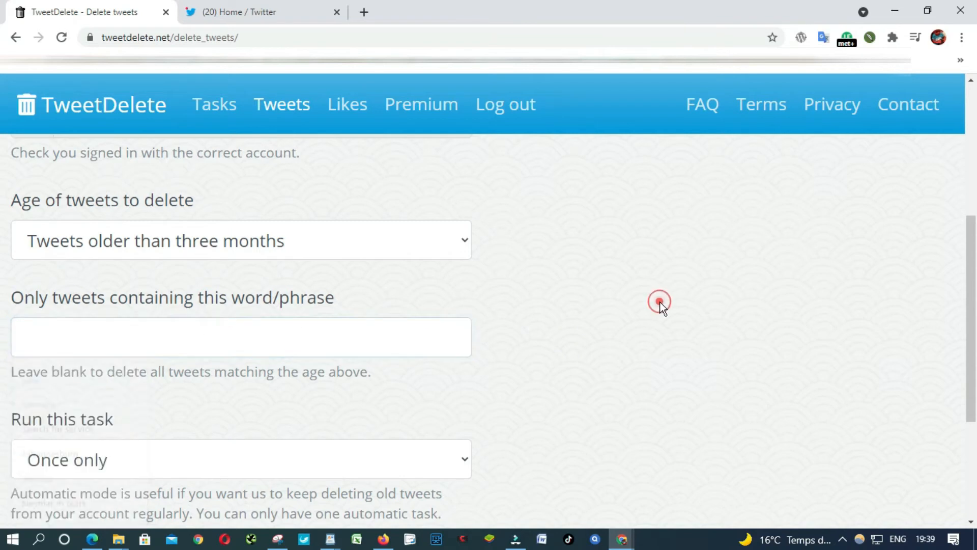
left_click(658, 301)
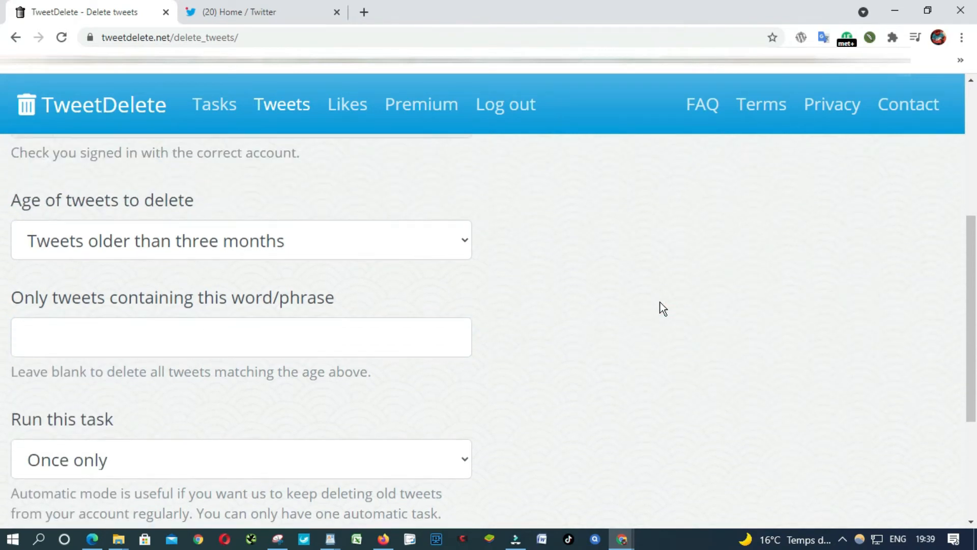
scroll("up", 3)
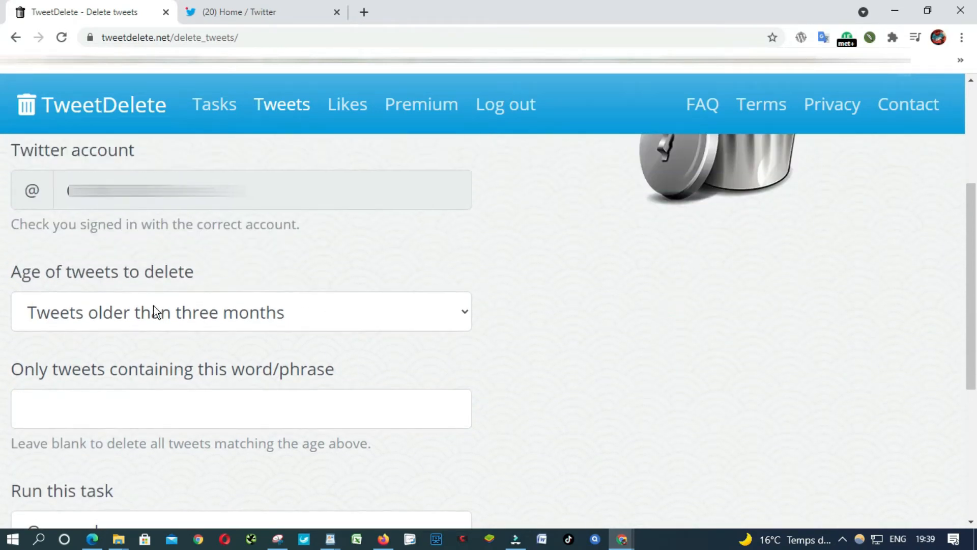
mouse_move(25, 287)
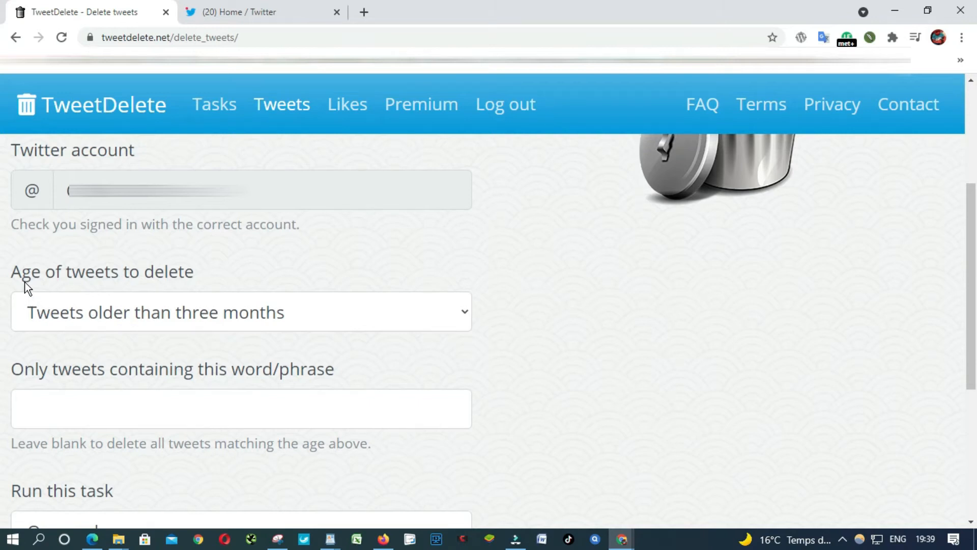
- Set the age of tweets to delete to 'All my tweets'
left_click(241, 311)
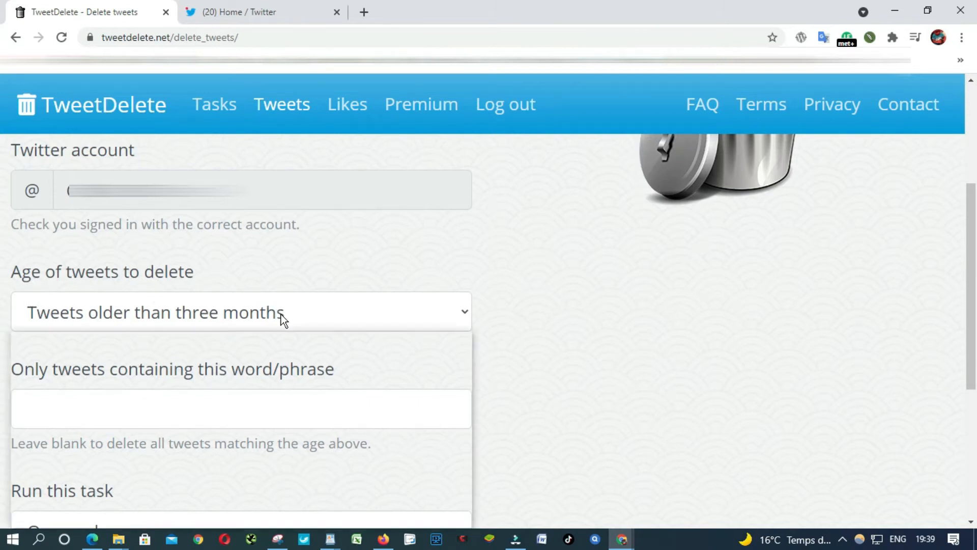
left_click(240, 311)
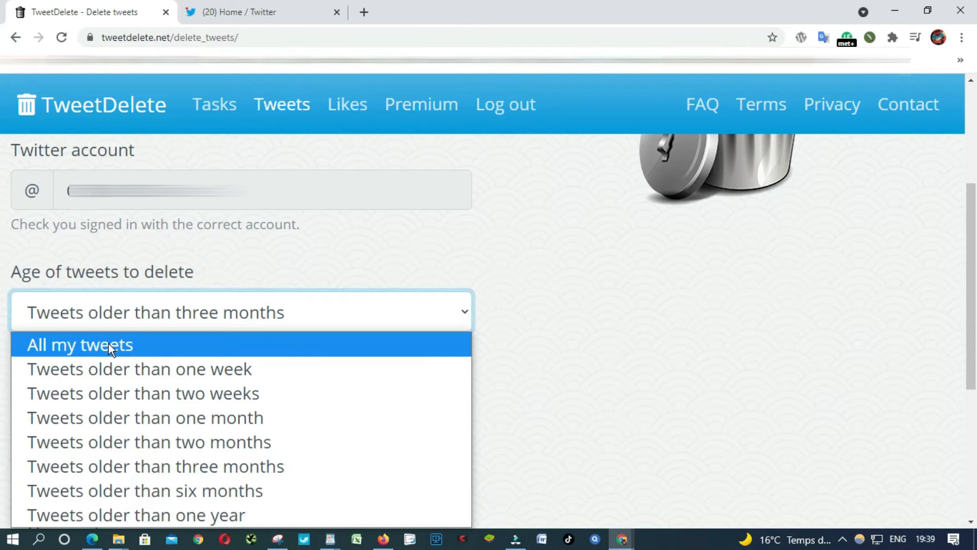
mouse_move(105, 369)
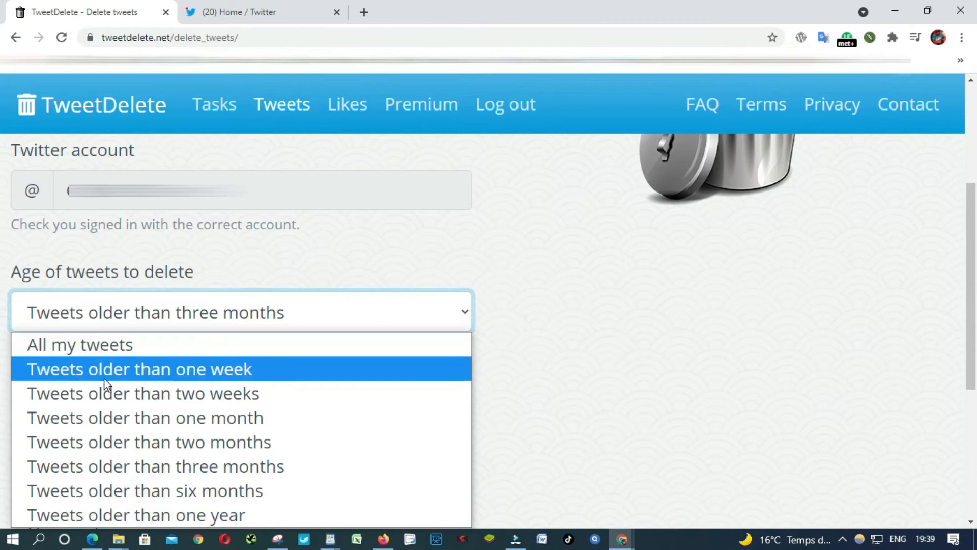
mouse_move(115, 379)
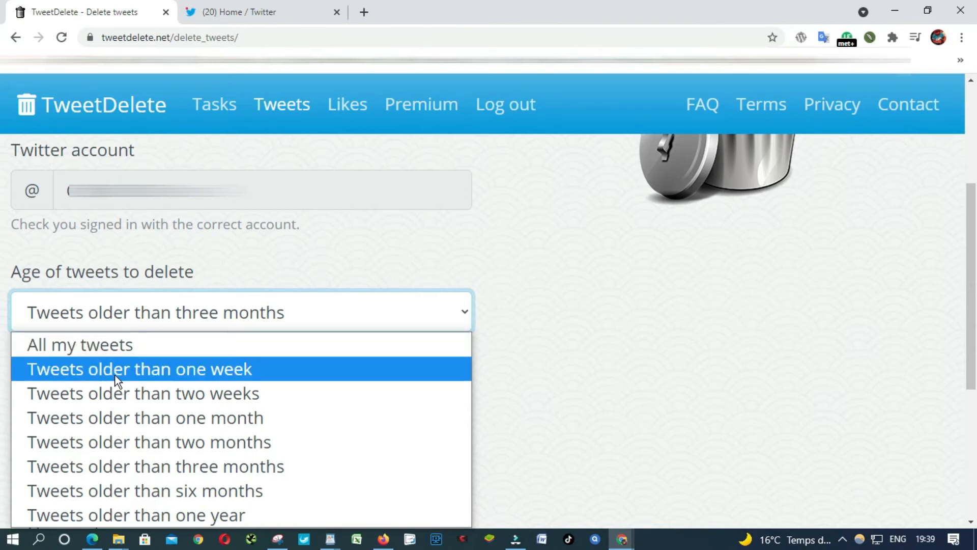
mouse_move(142, 393)
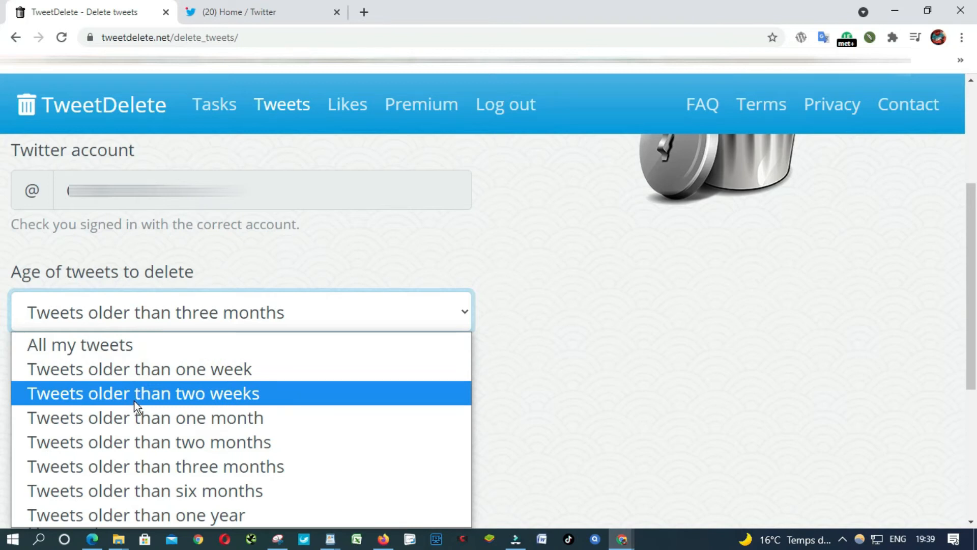
mouse_move(144, 417)
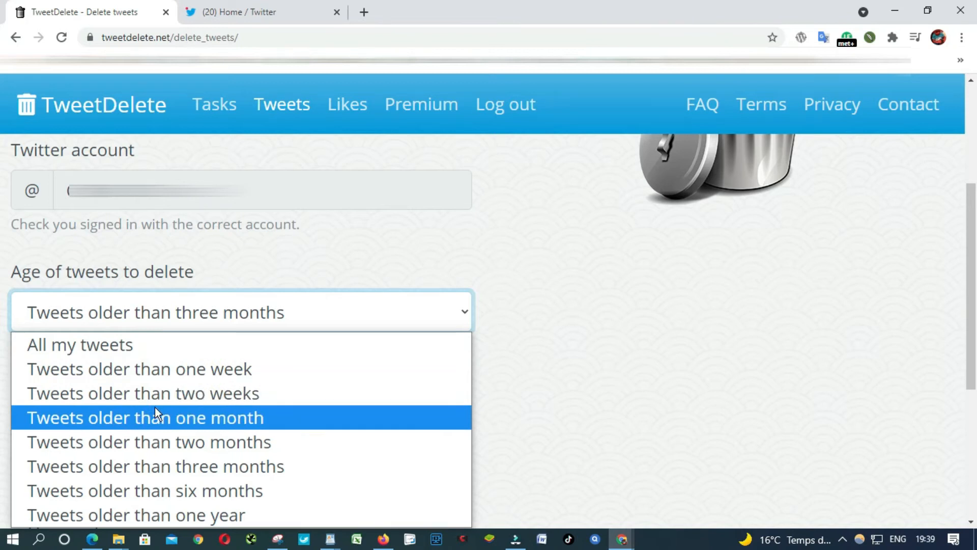
mouse_move(179, 515)
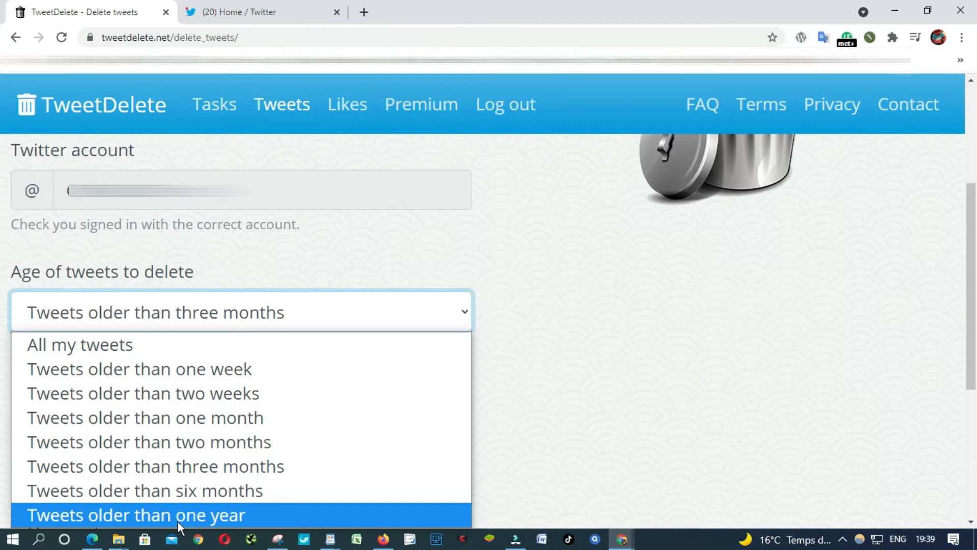
mouse_move(181, 509)
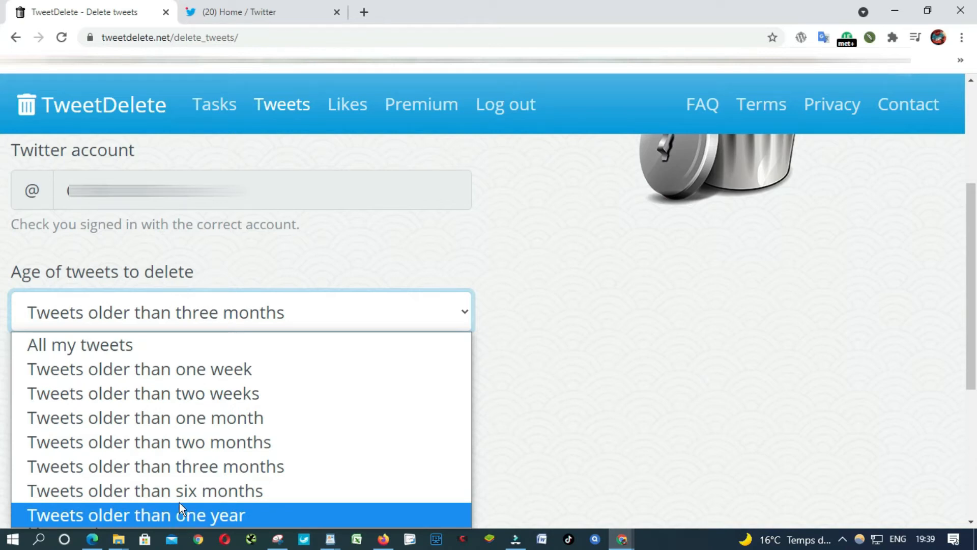
mouse_move(80, 344)
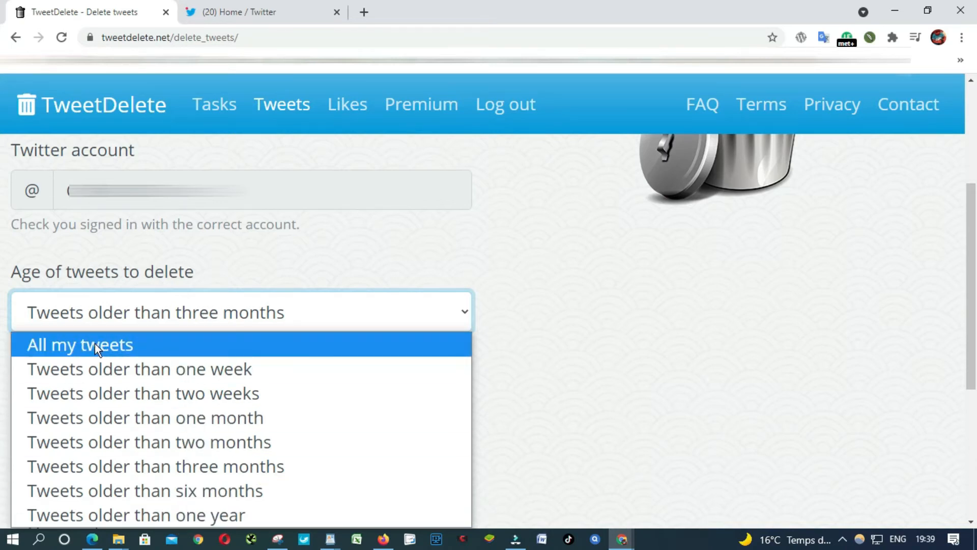
left_click(80, 344)
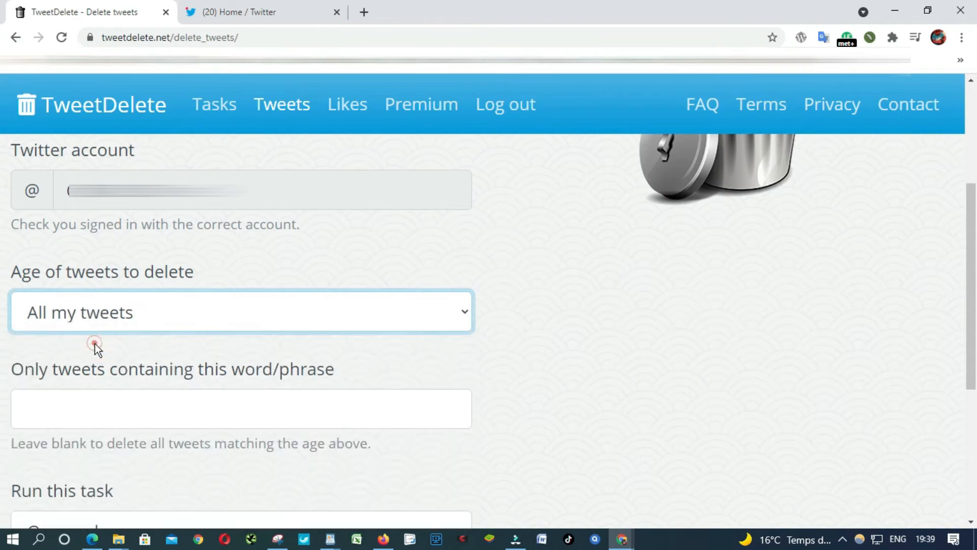
scroll("down", 3)
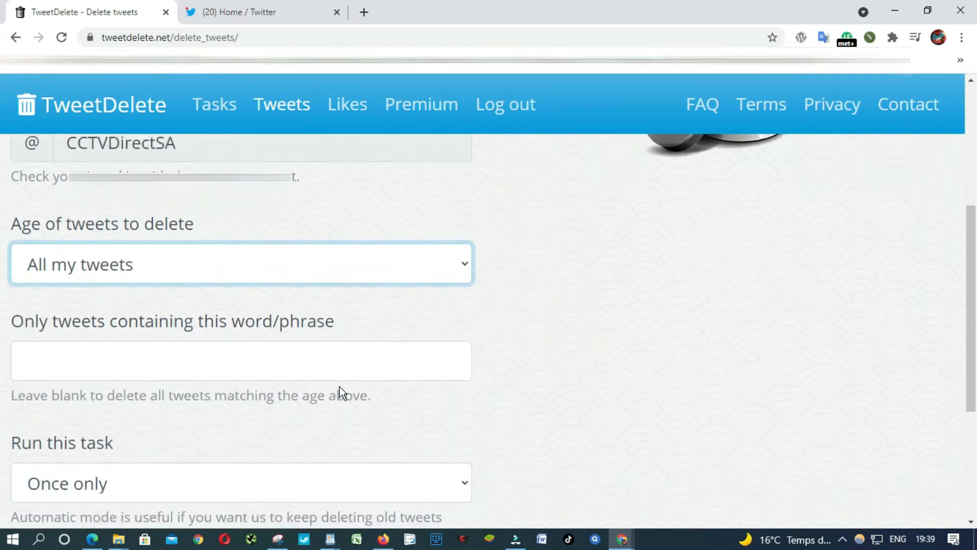
- Limit deletion to tweets containing the word 'politique' in the word/phrase filter
scroll("down", 3)
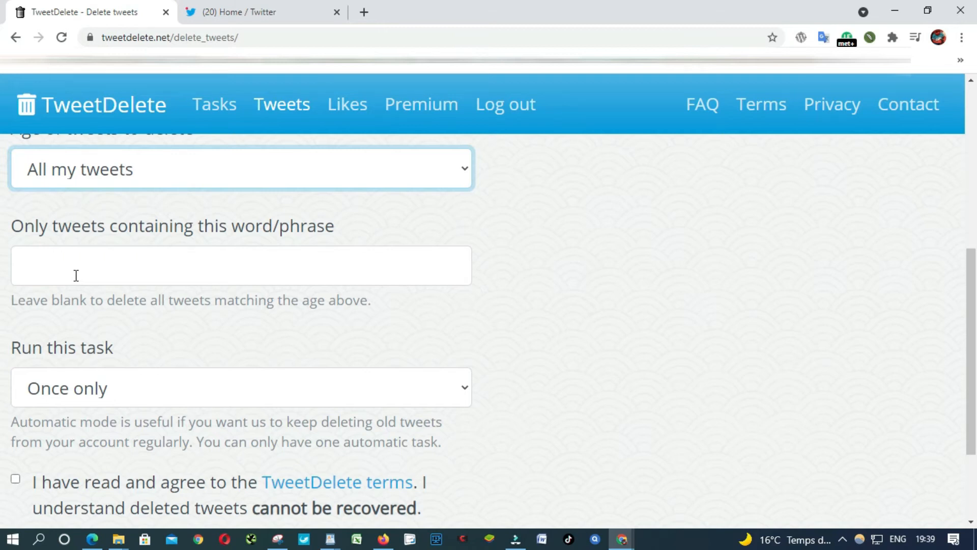
mouse_move(305, 246)
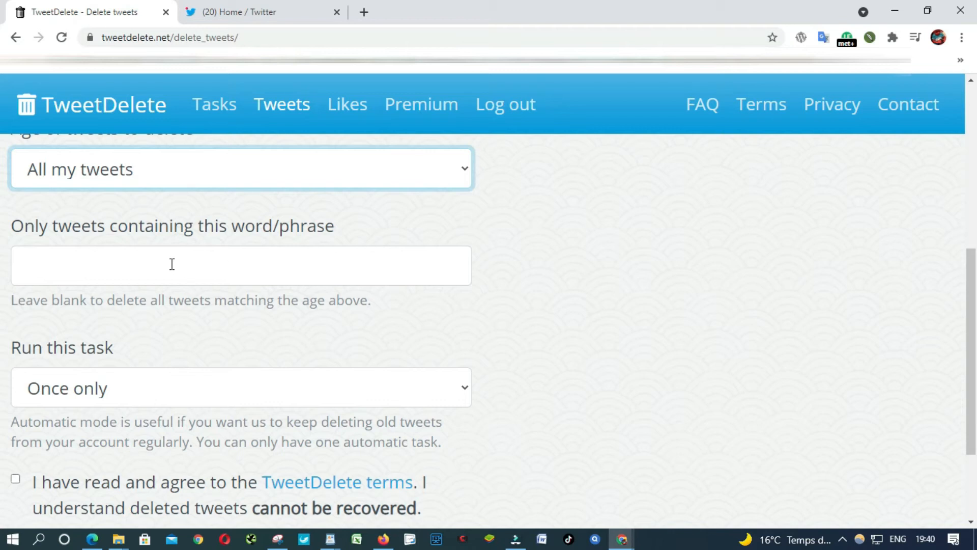
type("Rwanda")
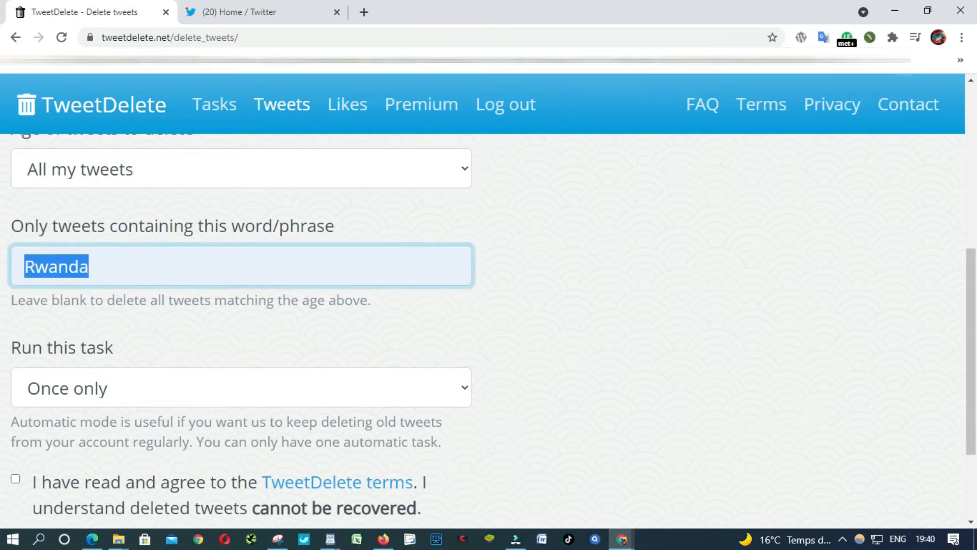
type("poli")
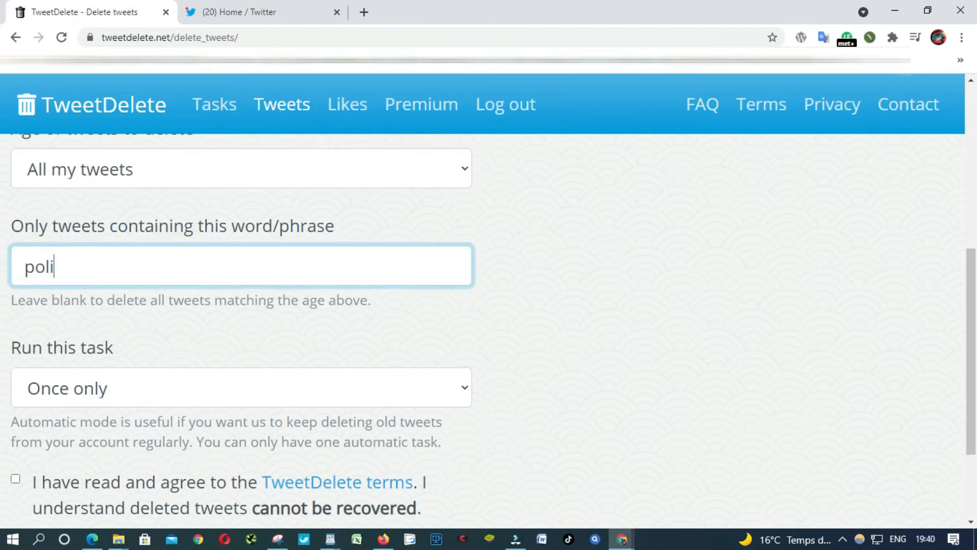
type("tiq")
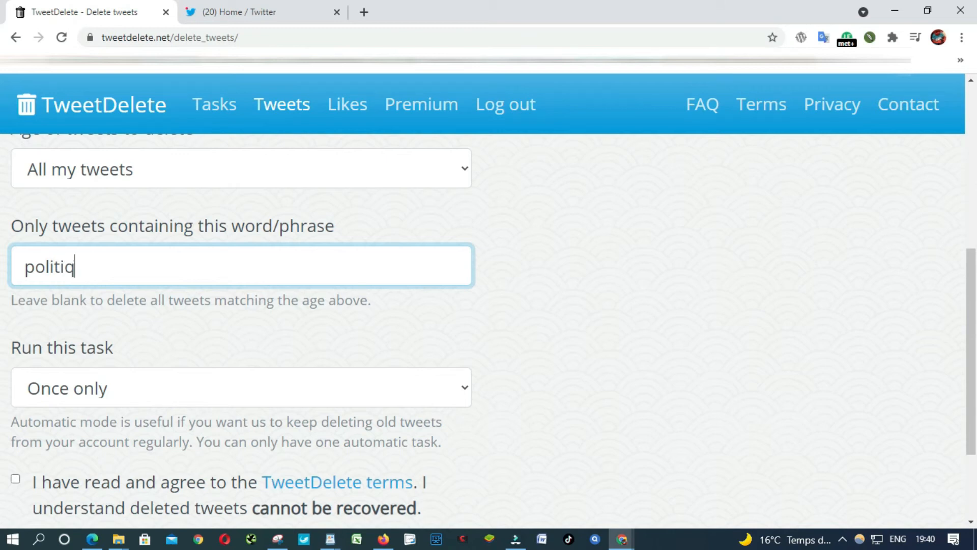
type("ue")
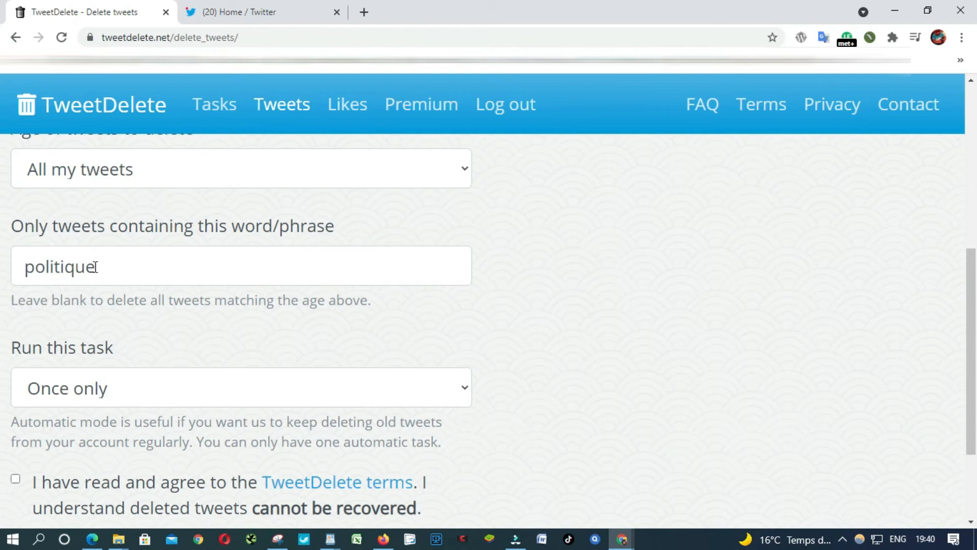
mouse_move(93, 316)
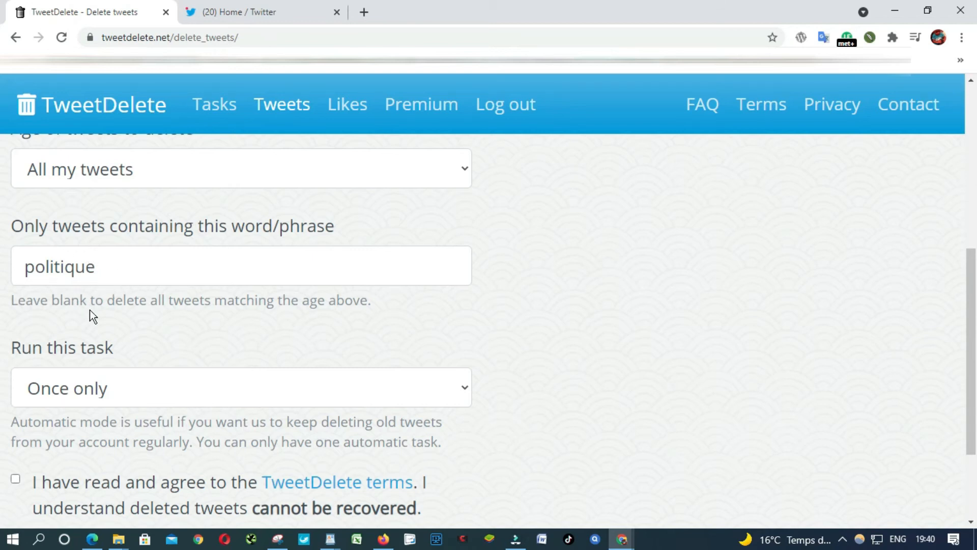
- Keep the task run-once, agree to the terms and start deleting the matching tweets
scroll("down", 3)
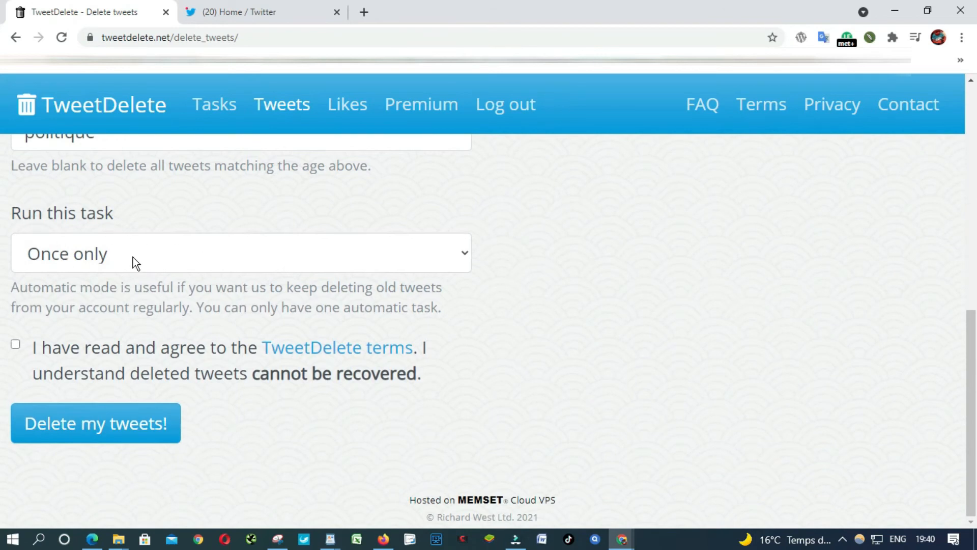
left_click(240, 254)
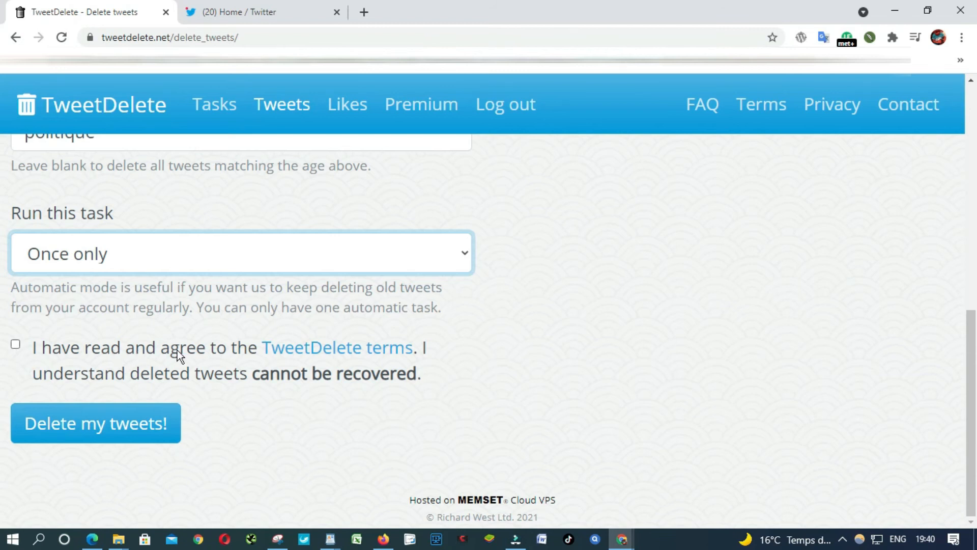
mouse_move(435, 361)
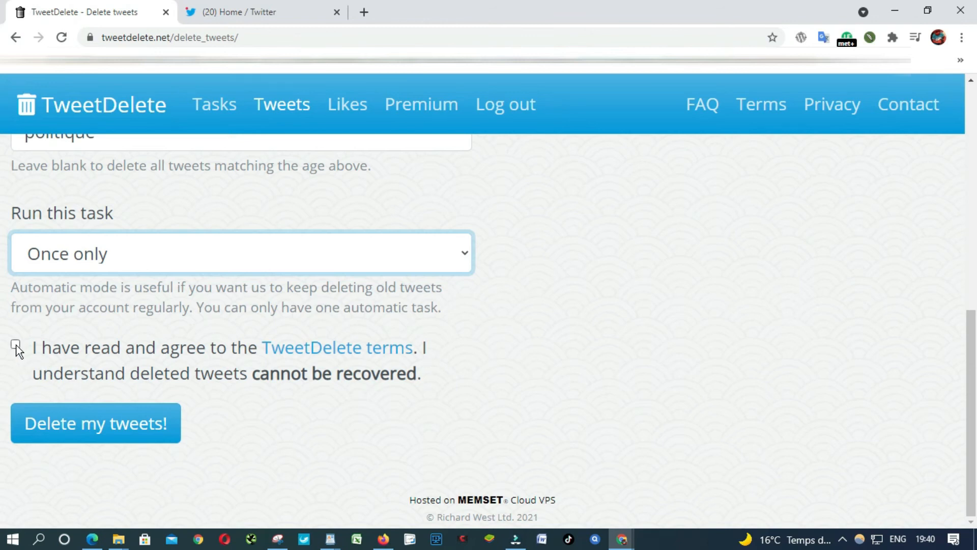
left_click(15, 344)
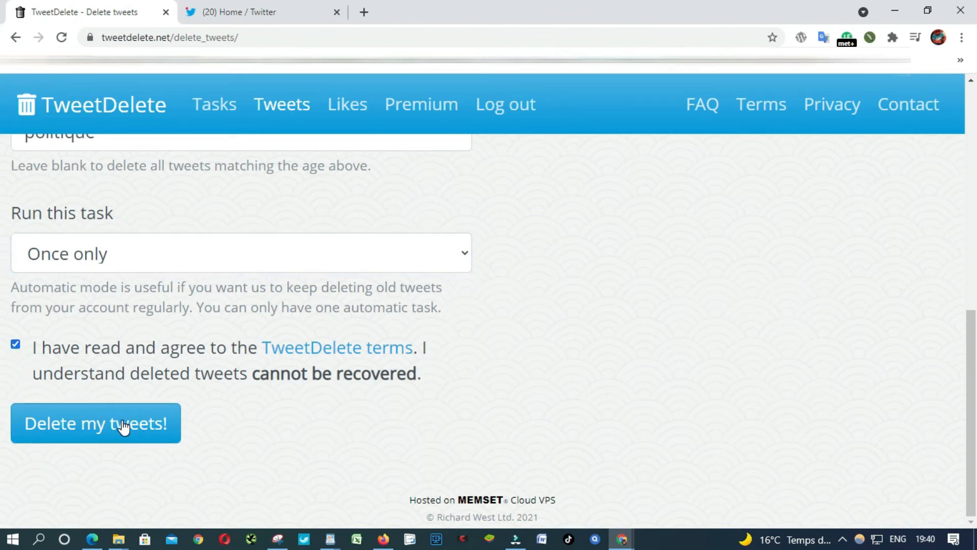
left_click(95, 423)
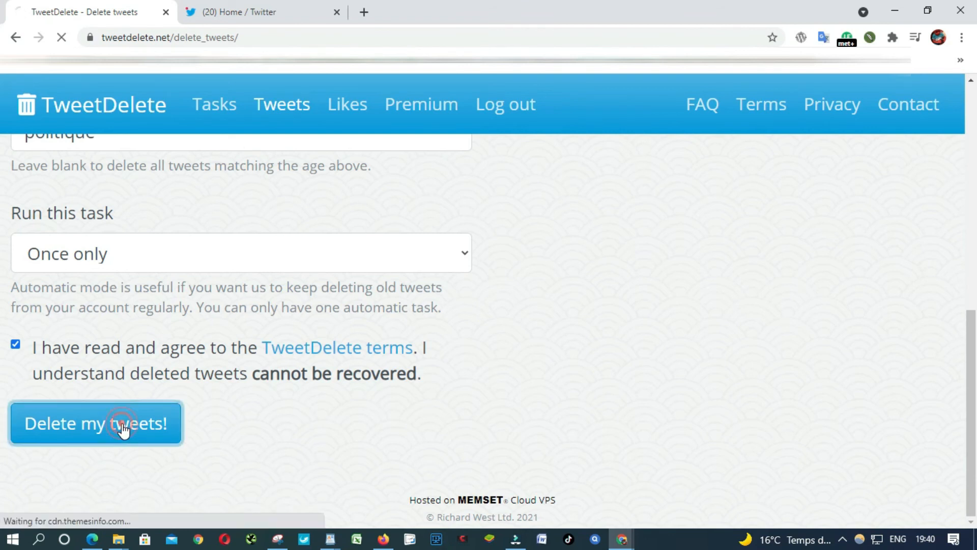
left_click(96, 424)
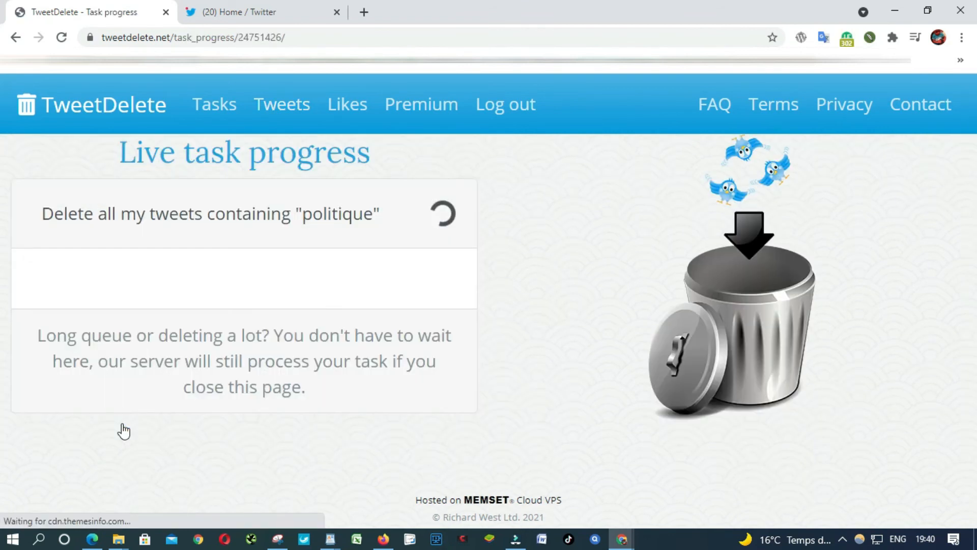